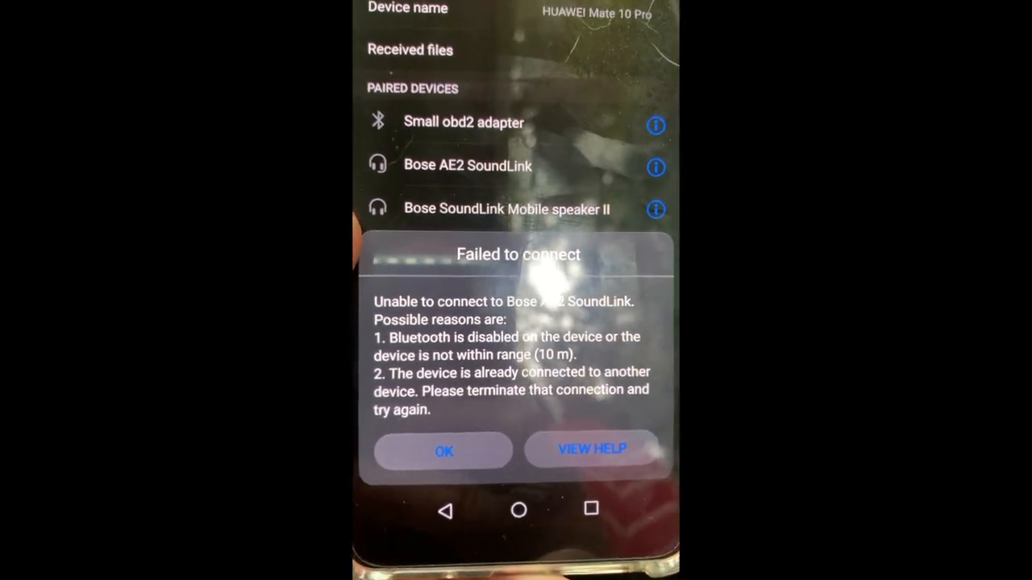
# Dismiss the 'Failed to connect' warning for the Bose AE2 SoundLink
pyautogui.click(443, 451)
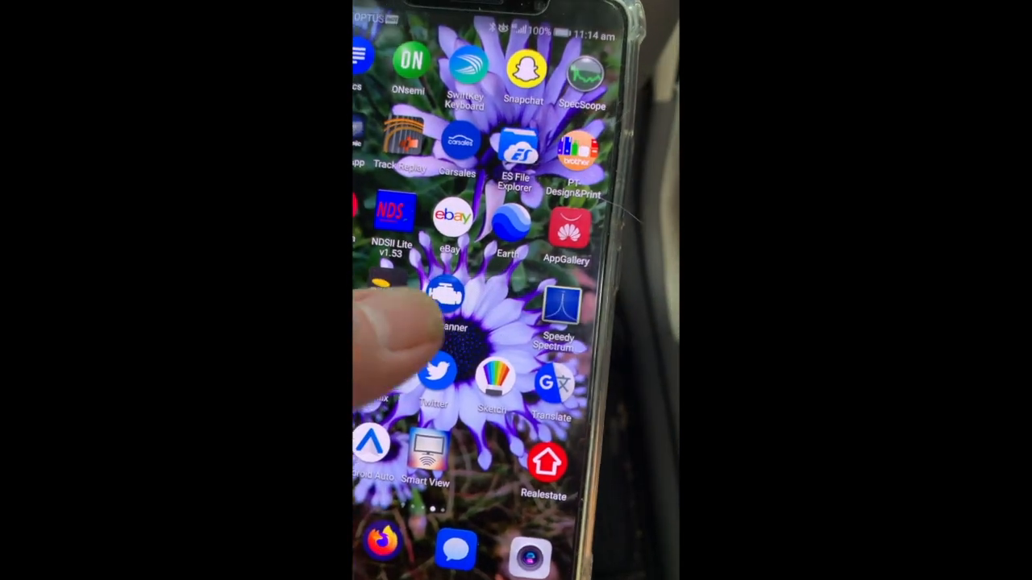
# Launch Car Scanner Pro and connect to the car through the OBD2 adapter
pyautogui.click(440, 298)
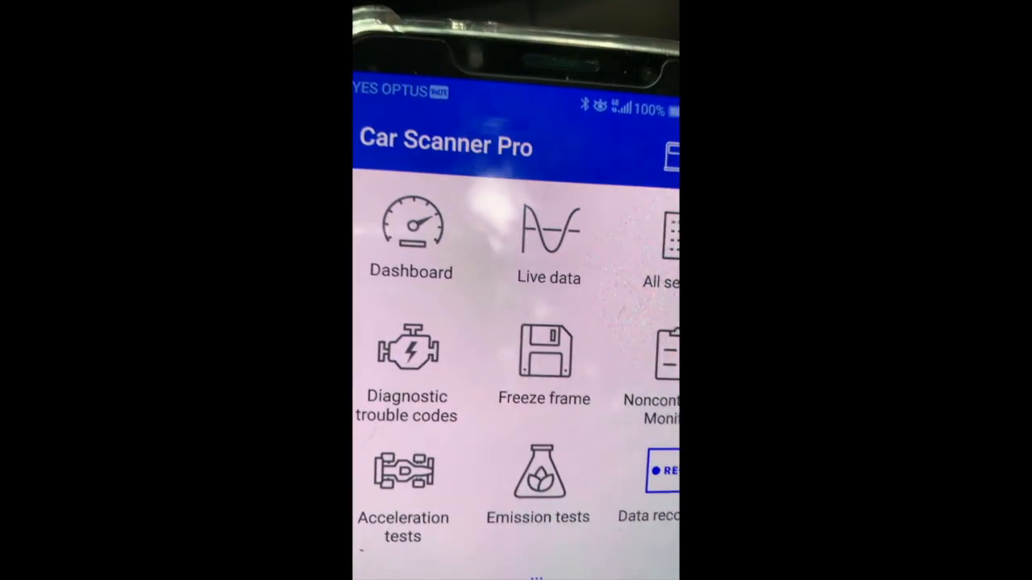
pyautogui.scroll(-3)
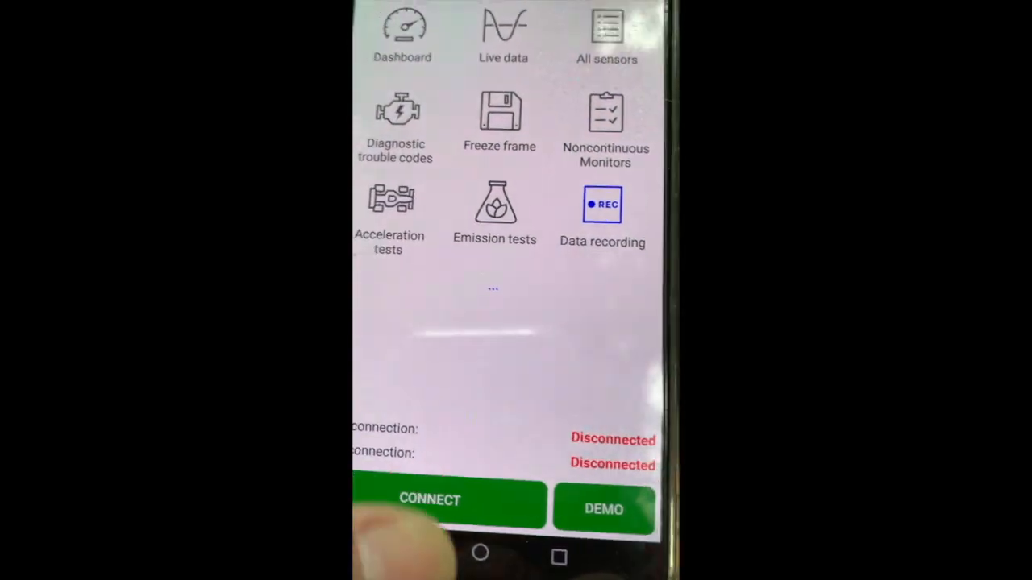
pyautogui.click(429, 498)
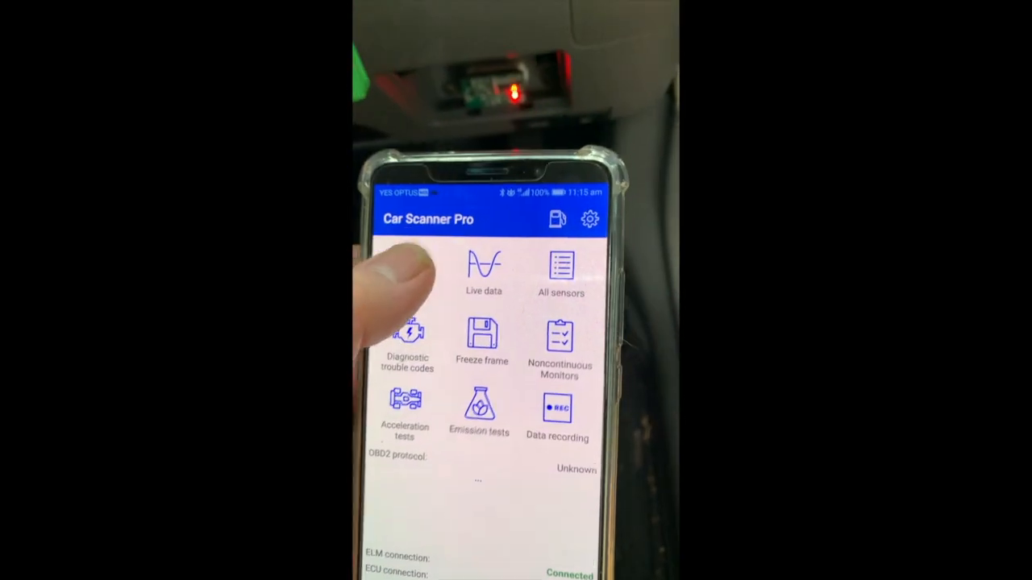
pyautogui.click(483, 270)
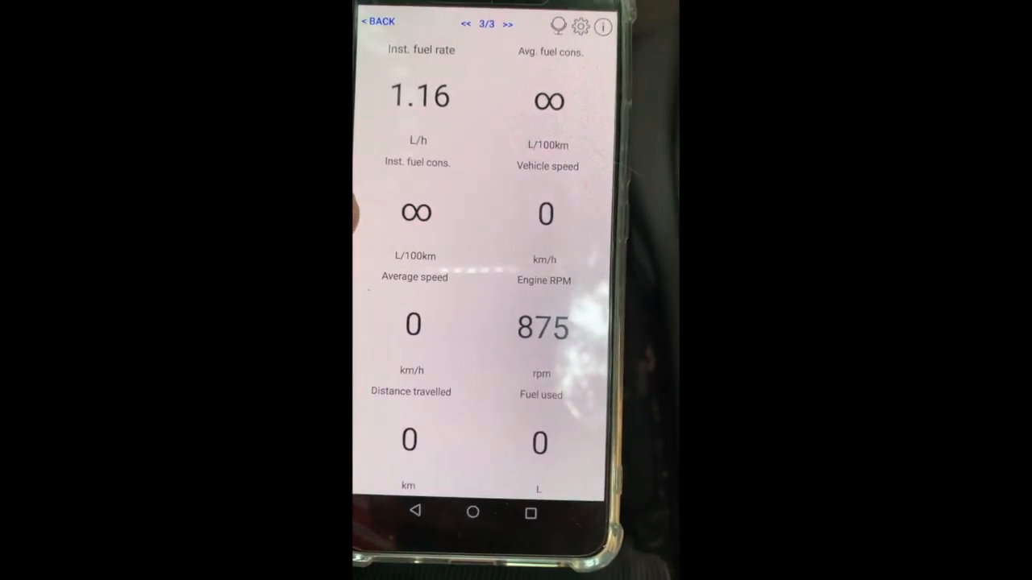
pyautogui.click(465, 23)
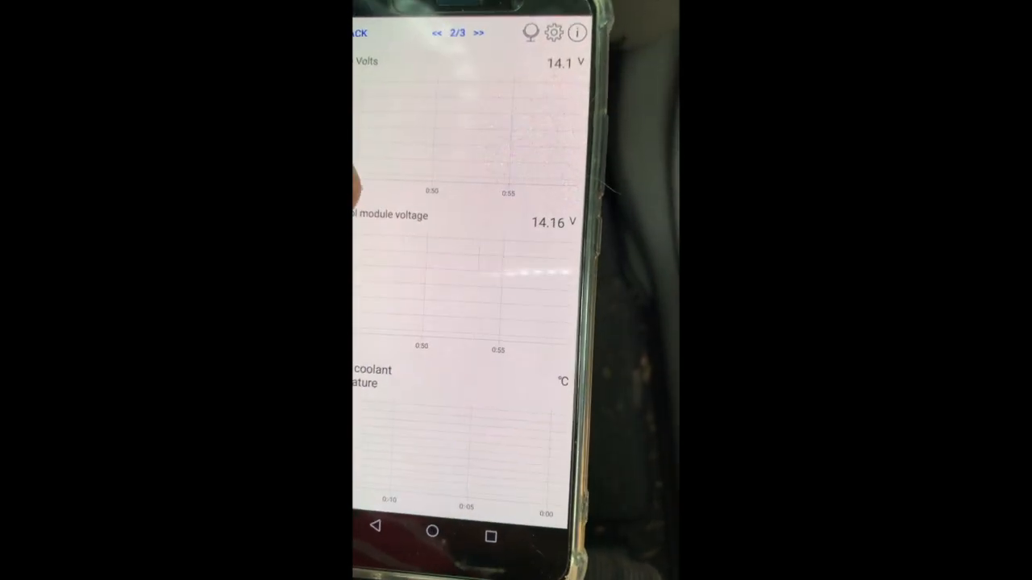
pyautogui.click(440, 32)
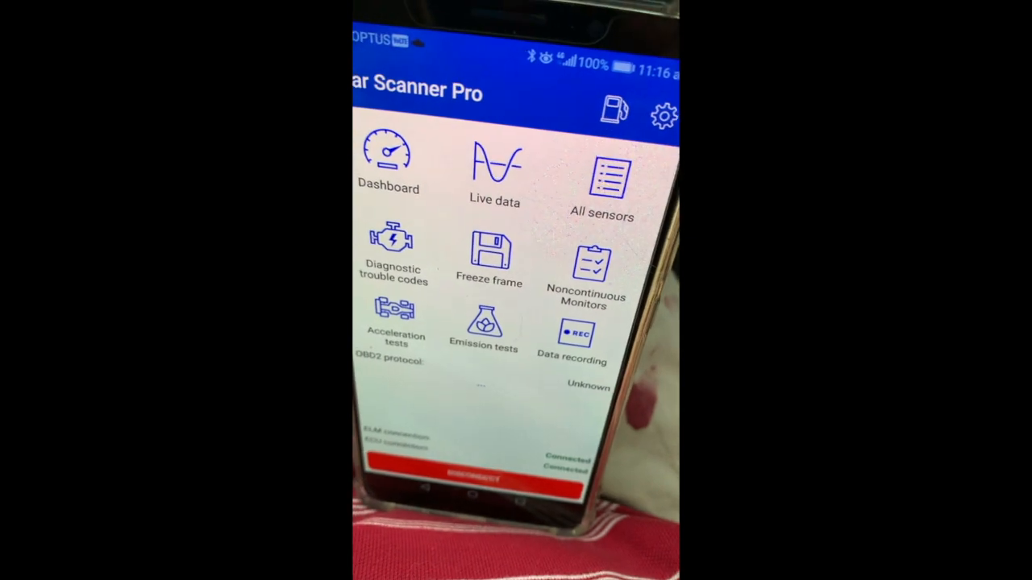
pyautogui.click(664, 115)
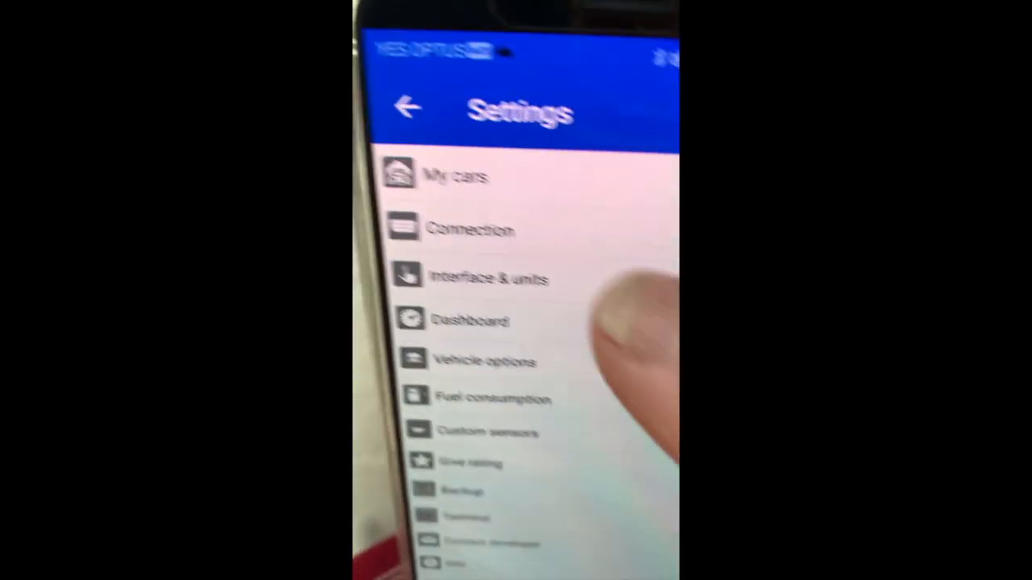
# Review Connection settings: Bluetooth adapter OBDII with the Nissan Consult II profile
pyautogui.click(470, 230)
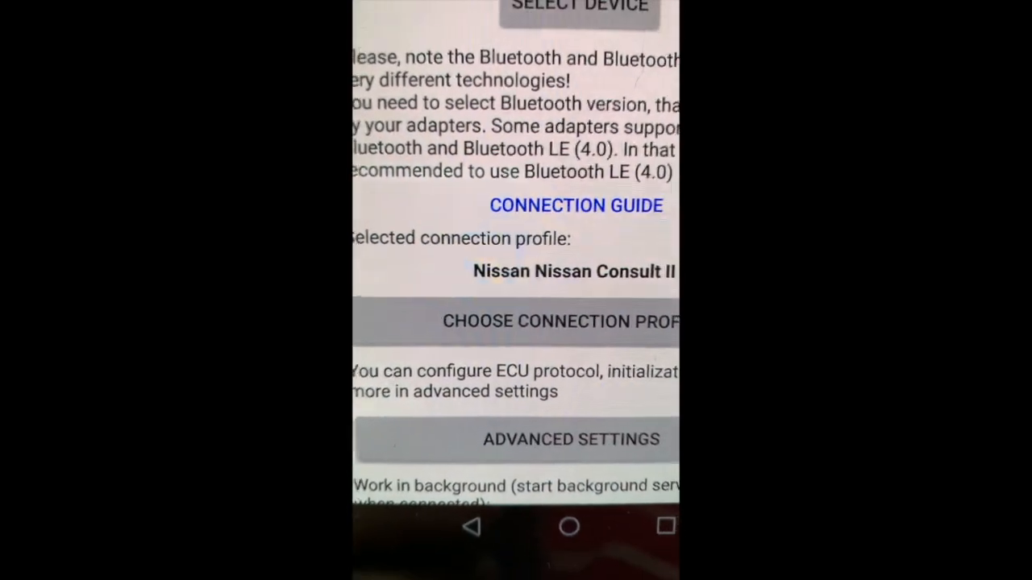
pyautogui.scroll(-3)
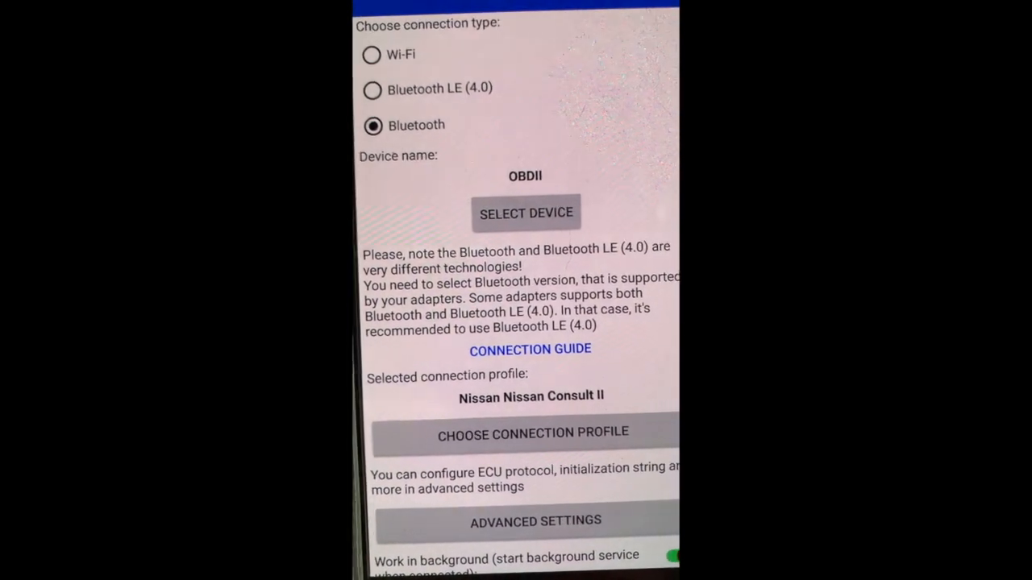
pyautogui.scroll(-3)
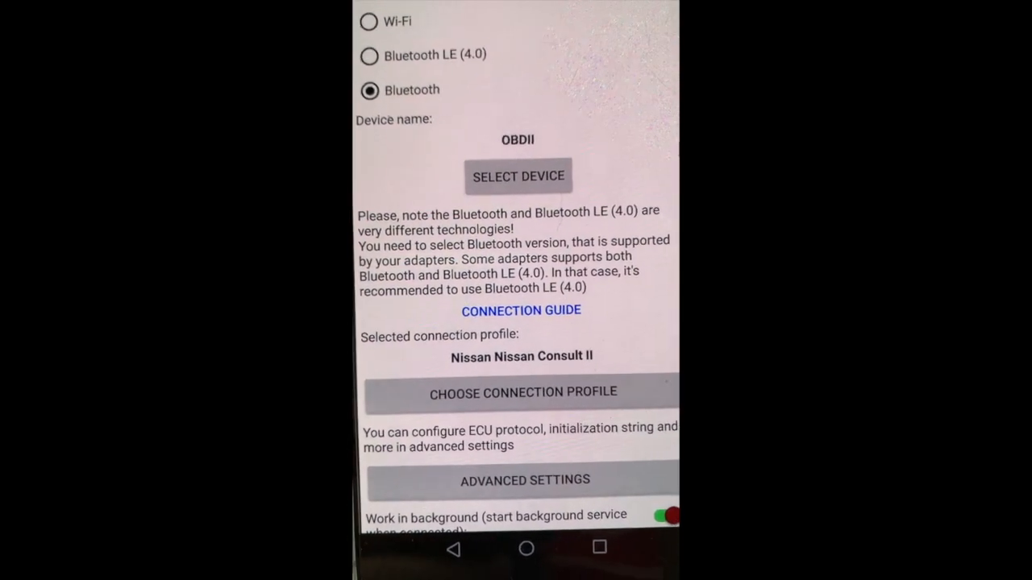
pyautogui.scroll(-3)
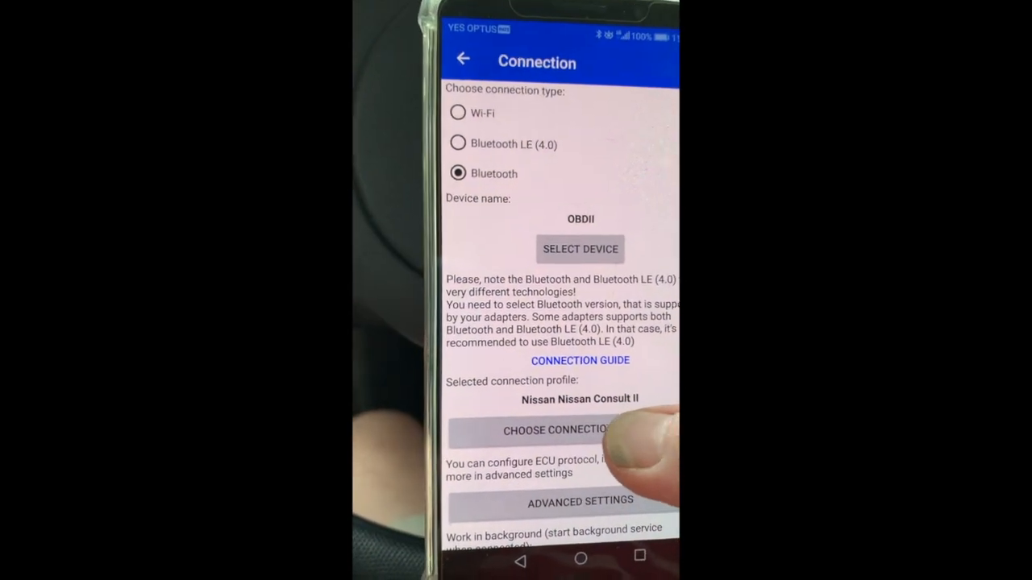
# Choose Nissan as car brand and browse its connection profiles, with Nissan Consult II highlighted
pyautogui.click(579, 430)
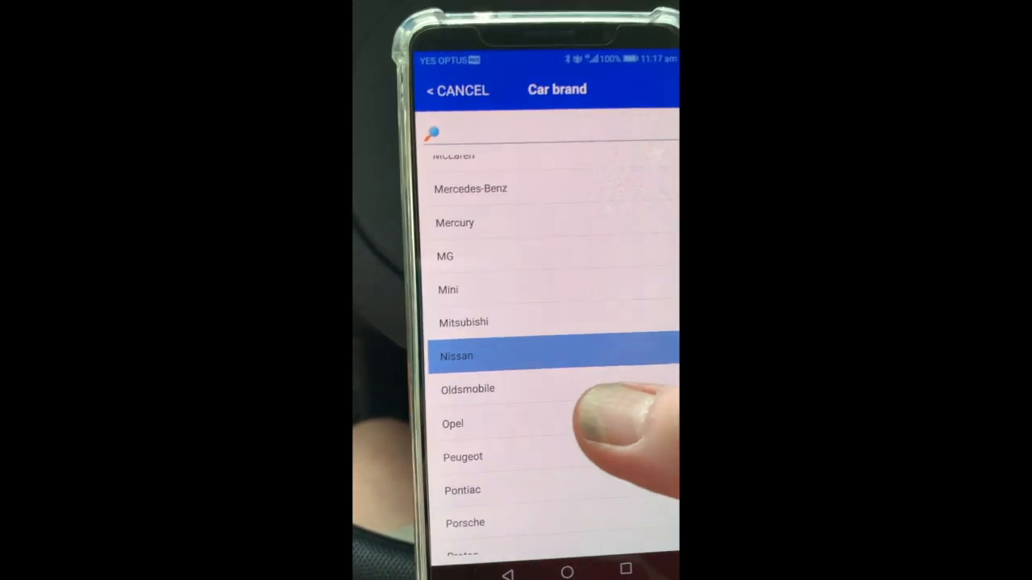
pyautogui.click(456, 356)
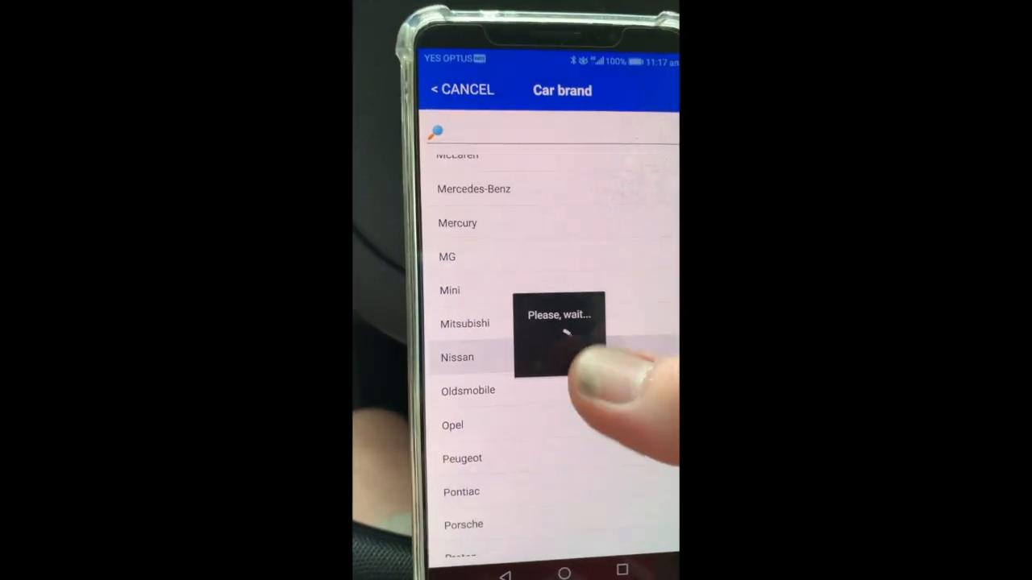
pyautogui.click(457, 357)
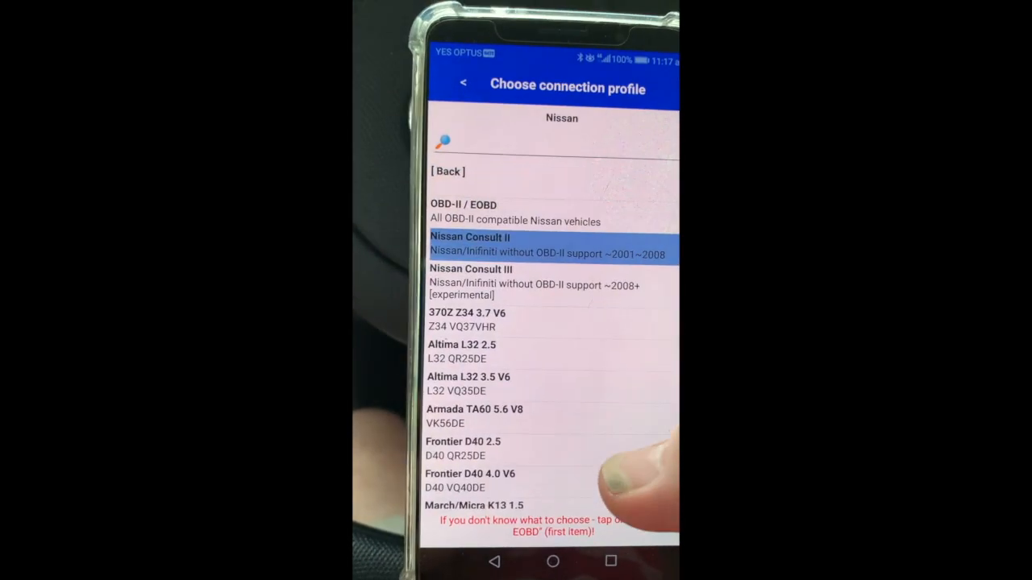
pyautogui.scroll(-3)
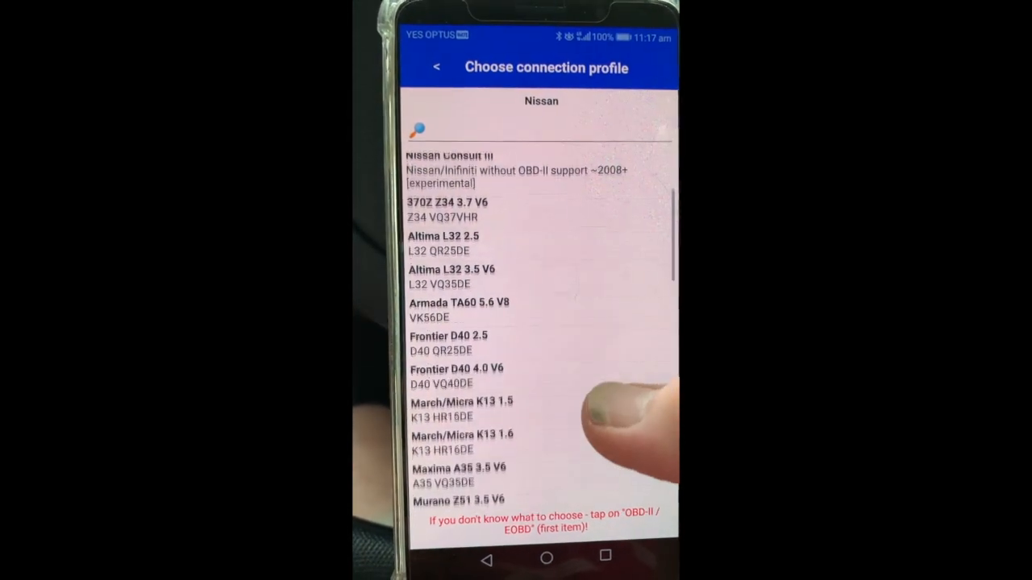
pyautogui.scroll(-3)
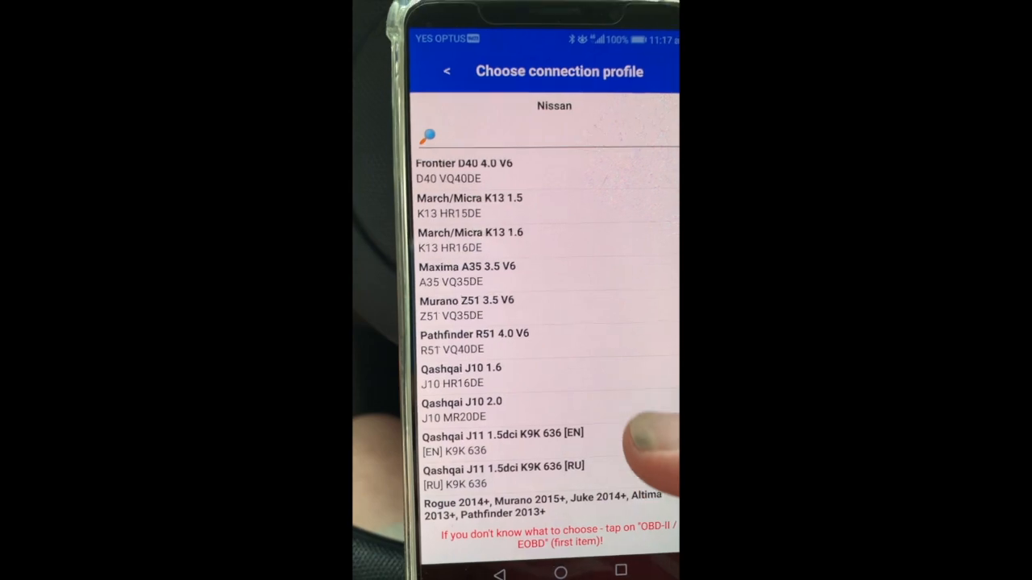
pyautogui.scroll(-3)
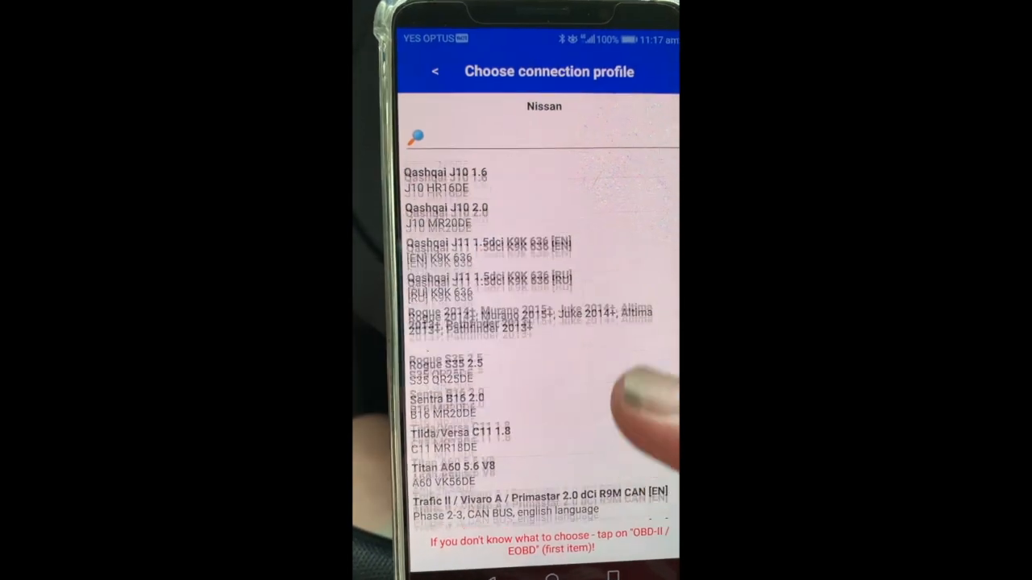
pyautogui.scroll(-3)
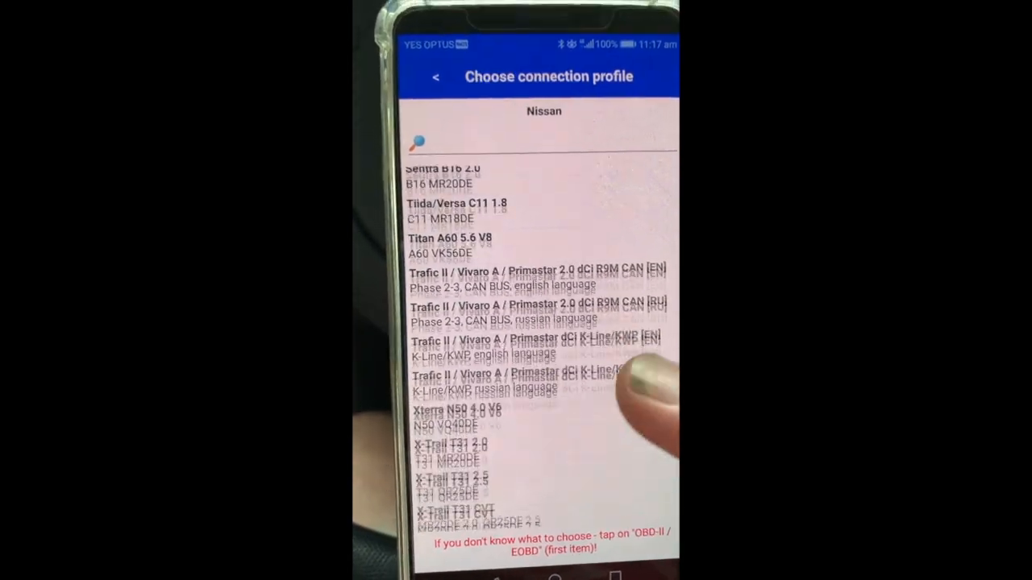
pyautogui.scroll(-3)
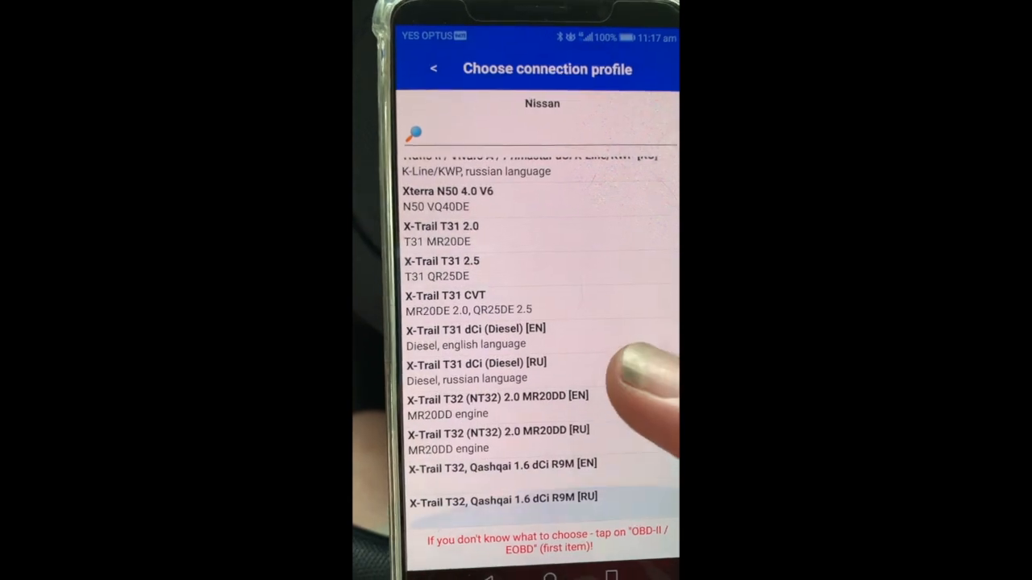